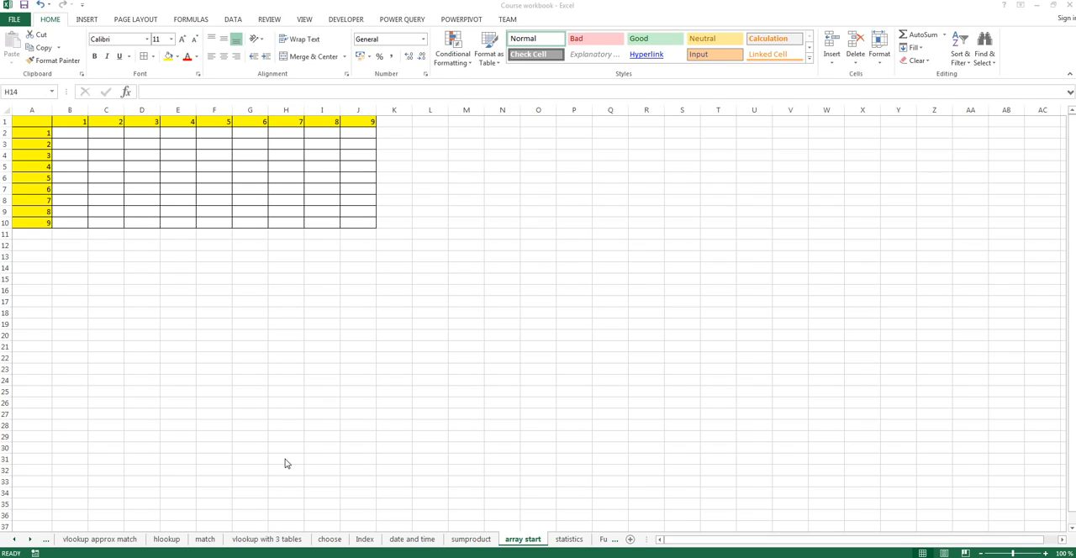
mouse_move(279, 464)
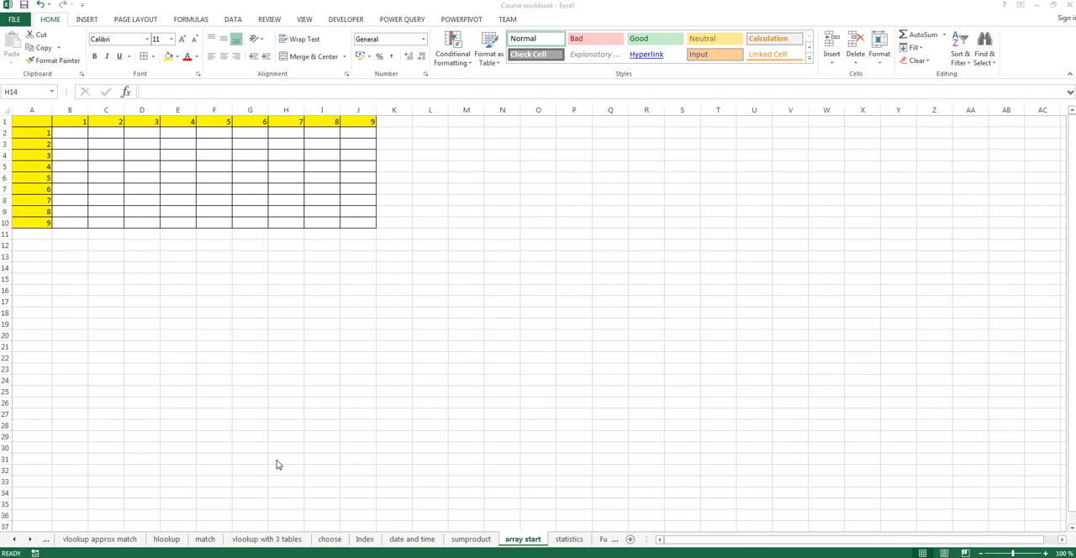
mouse_move(175, 506)
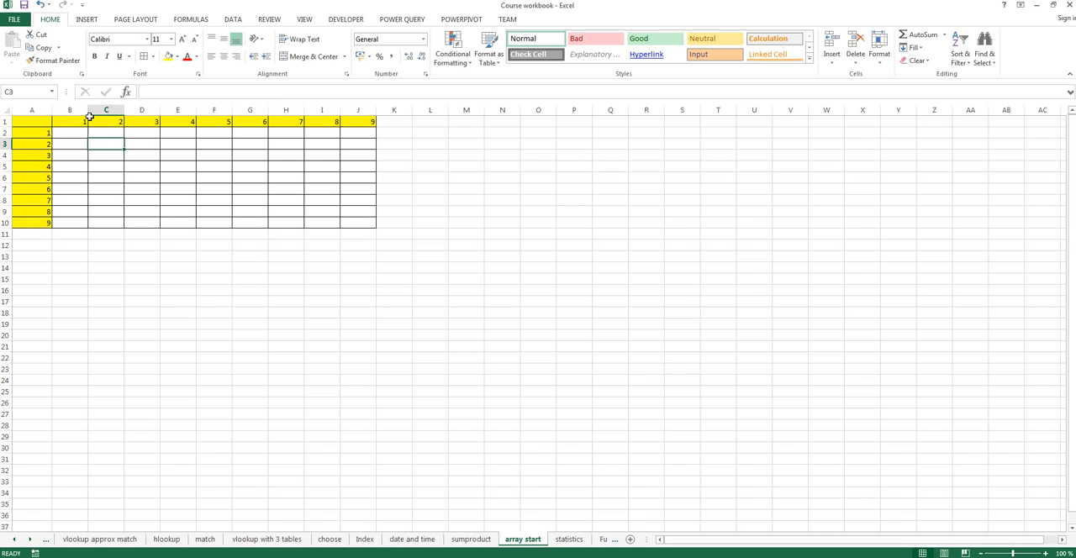
mouse_move(324, 149)
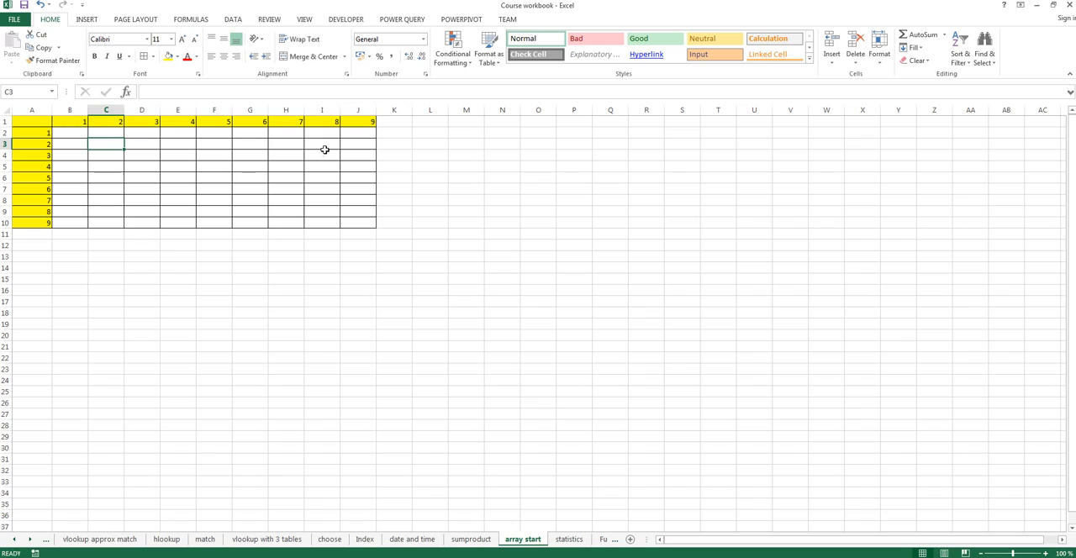
mouse_move(249, 166)
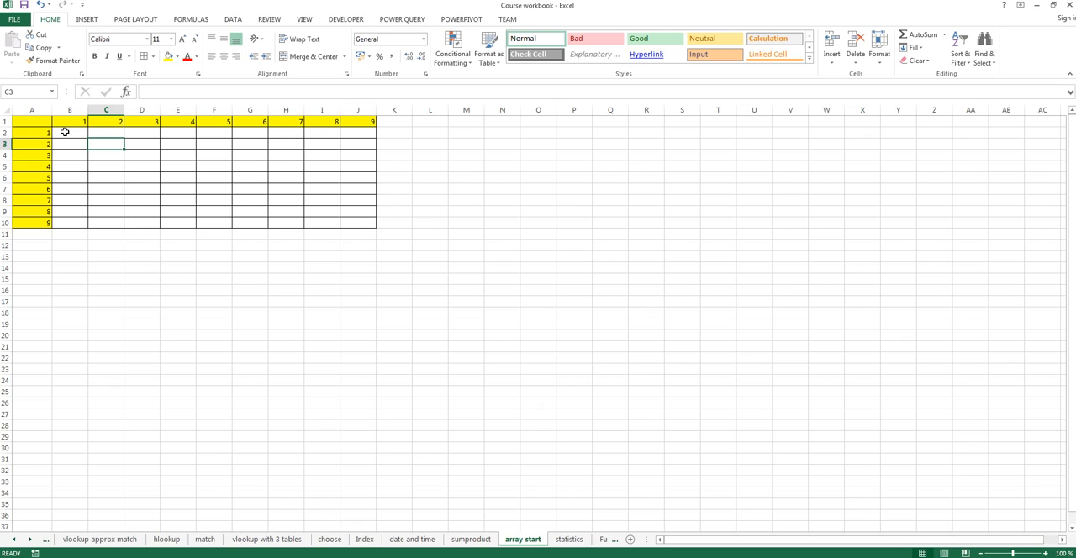
Select the empty 9x9 range B2:J10 between the yellow headers
drag(70, 131, 356, 222)
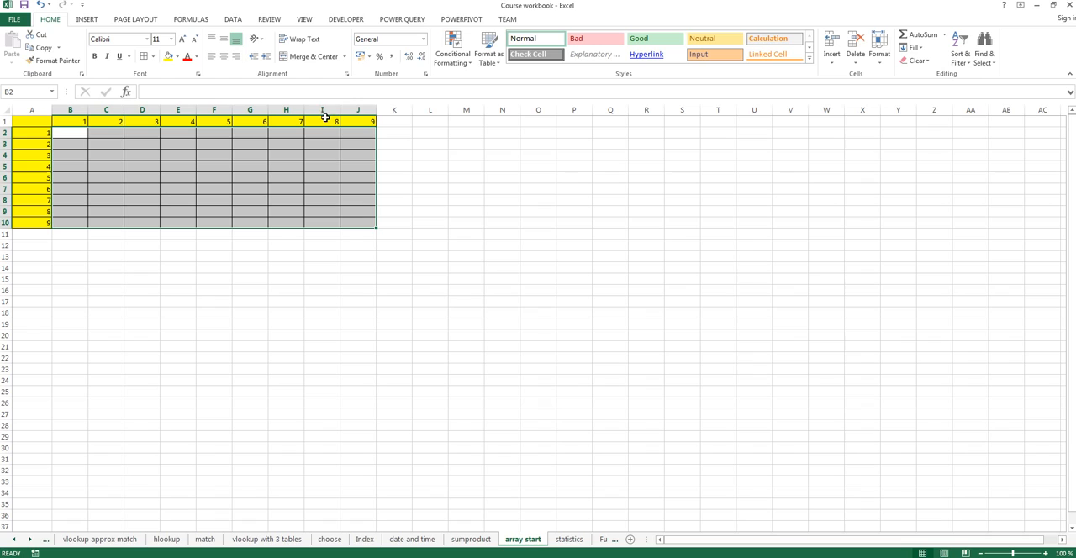
mouse_move(363, 223)
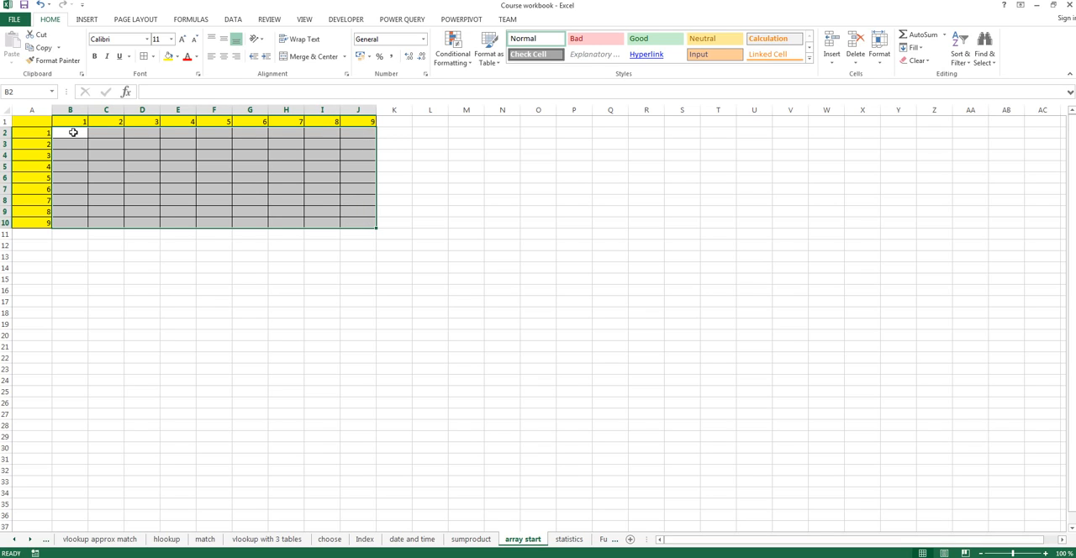
click(141, 154)
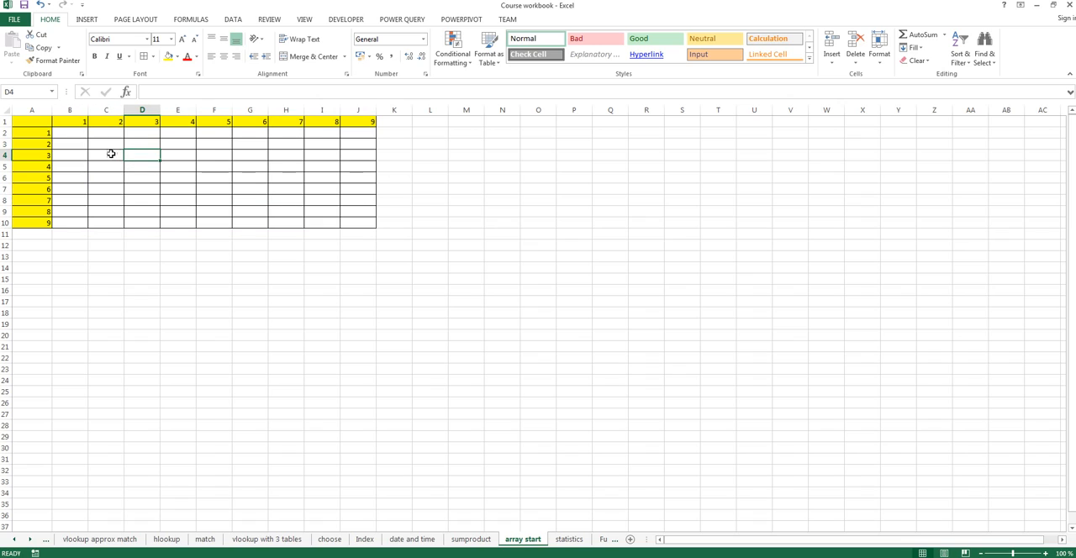
drag(71, 133, 155, 142)
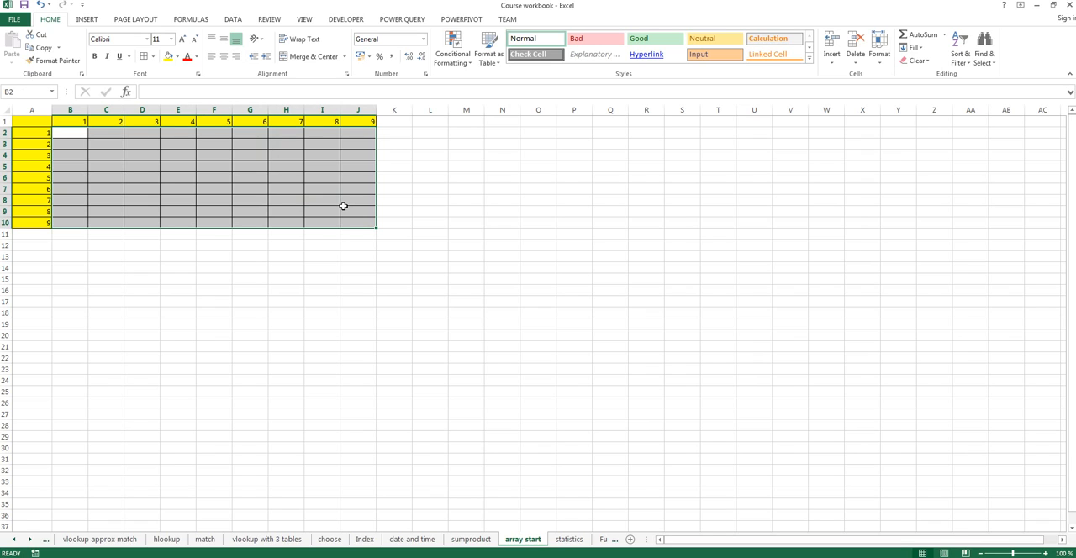
Begin the formula =A2:A10* referencing the yellow header column
text(=)
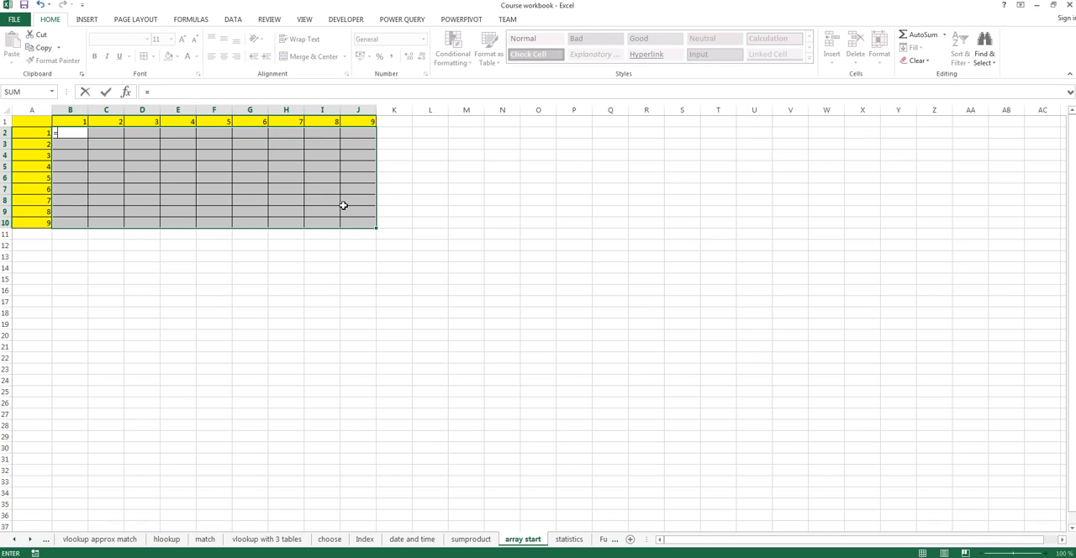
click(31, 133)
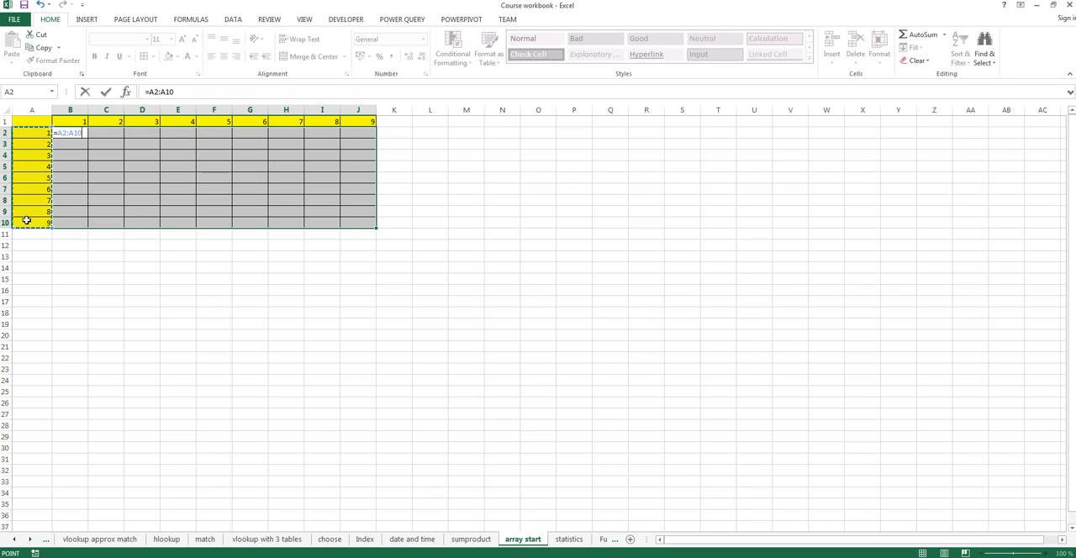
text(*)
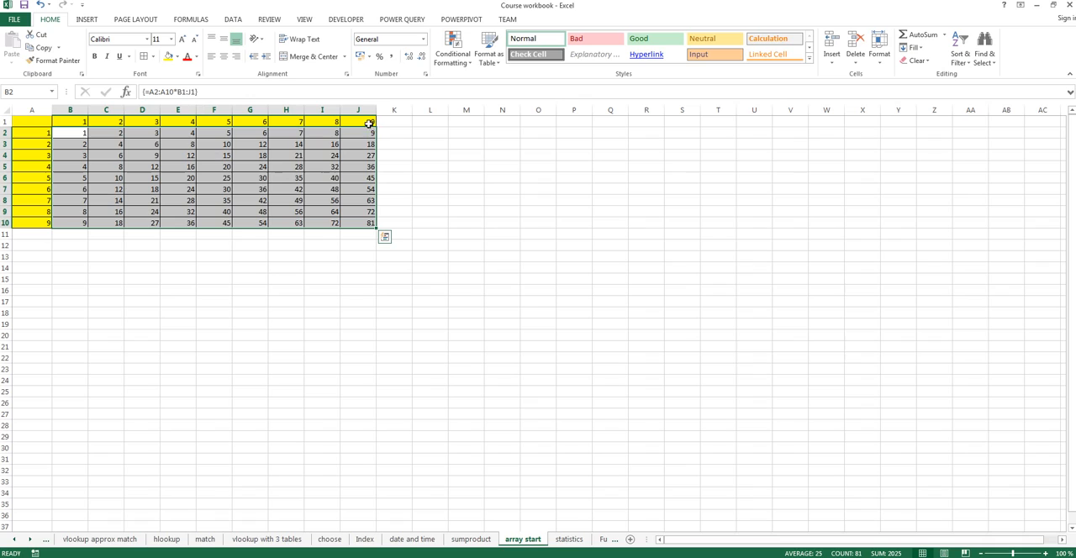
mouse_move(319, 168)
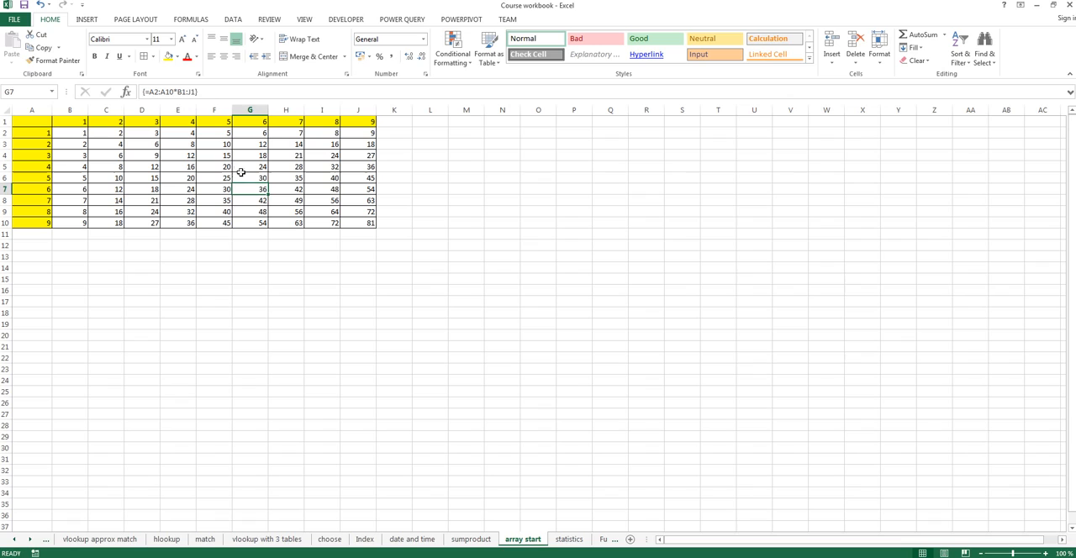
mouse_move(127, 188)
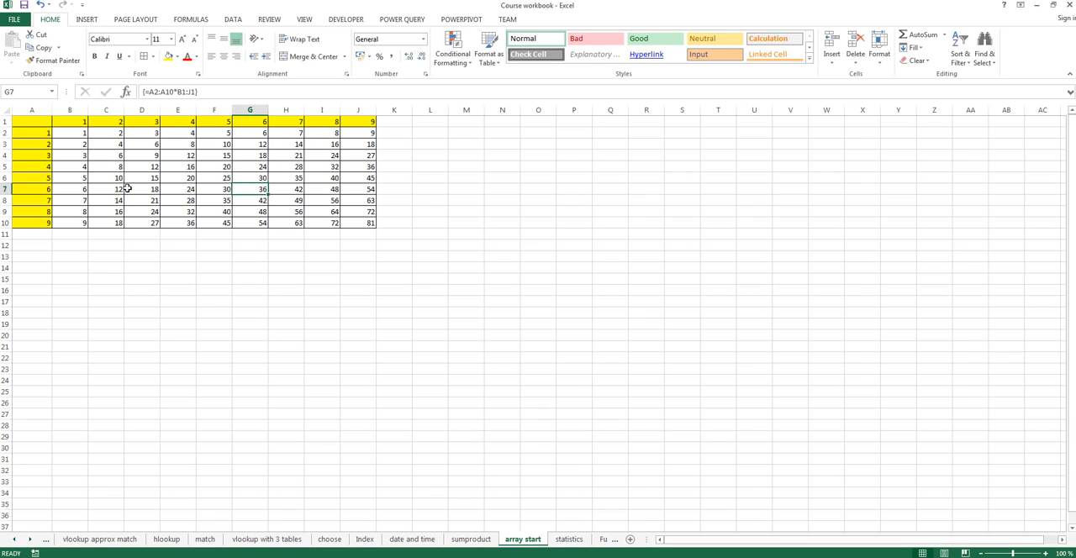
Inspect cell D7 to confirm it carries the shared array formula {=A2:A10*B1:J1}
click(141, 188)
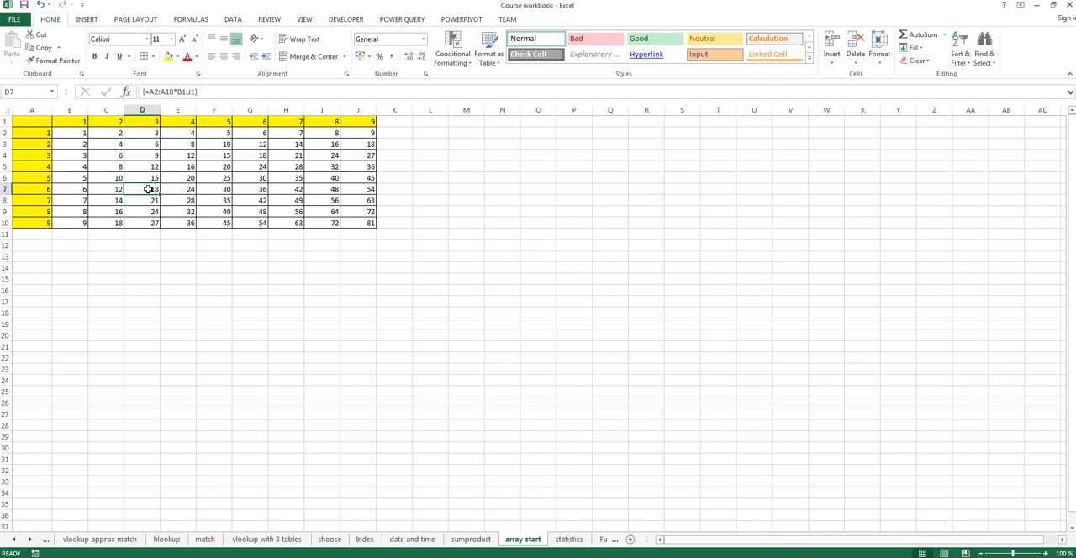
double_click(141, 189)
text(123)
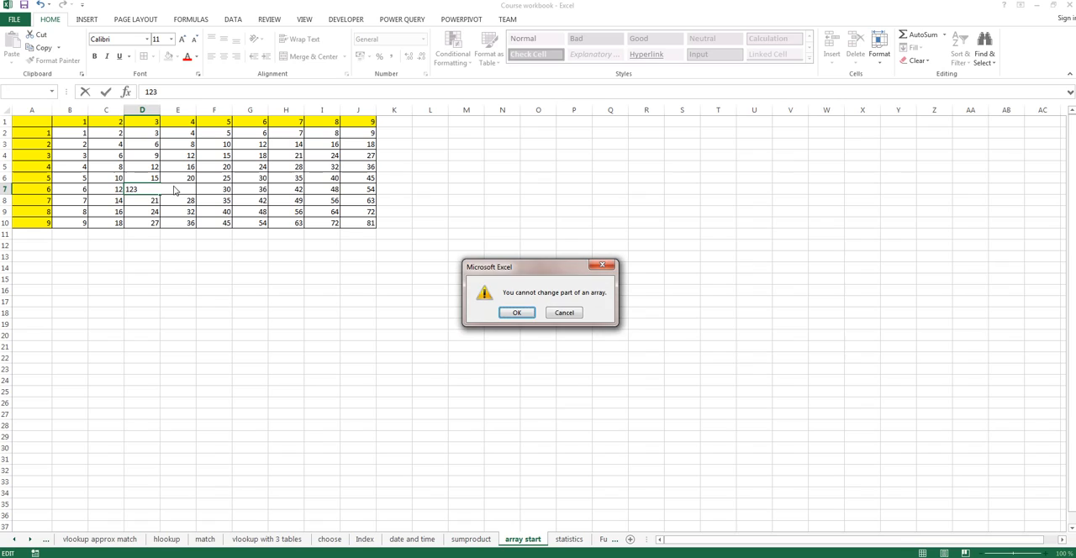
click(516, 311)
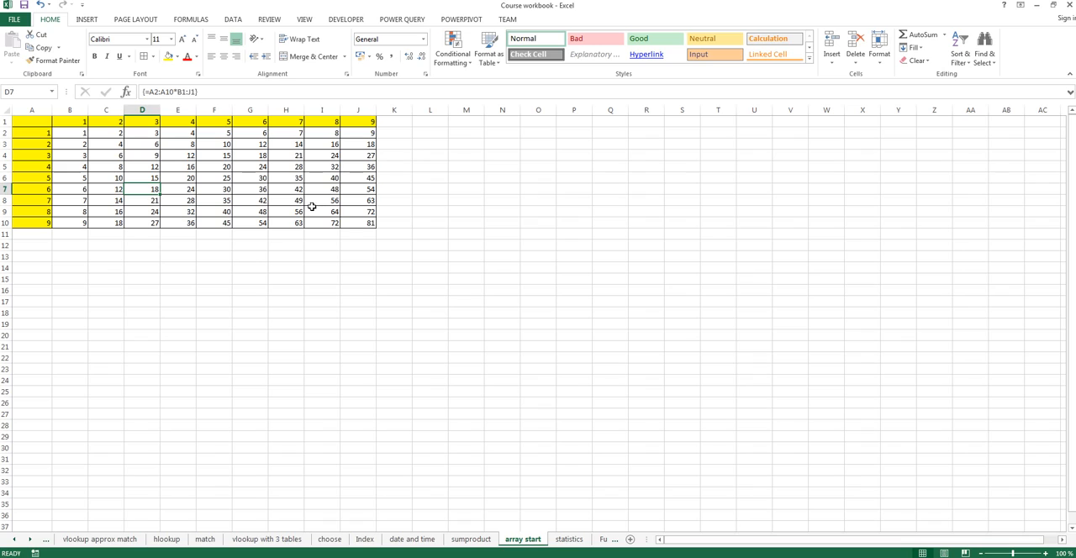
mouse_move(299, 207)
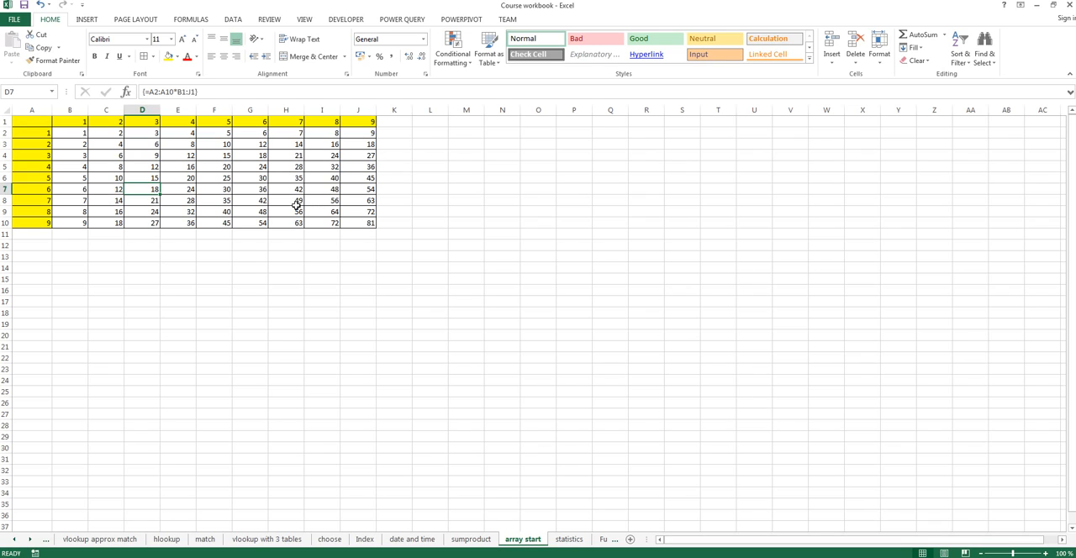
mouse_move(289, 205)
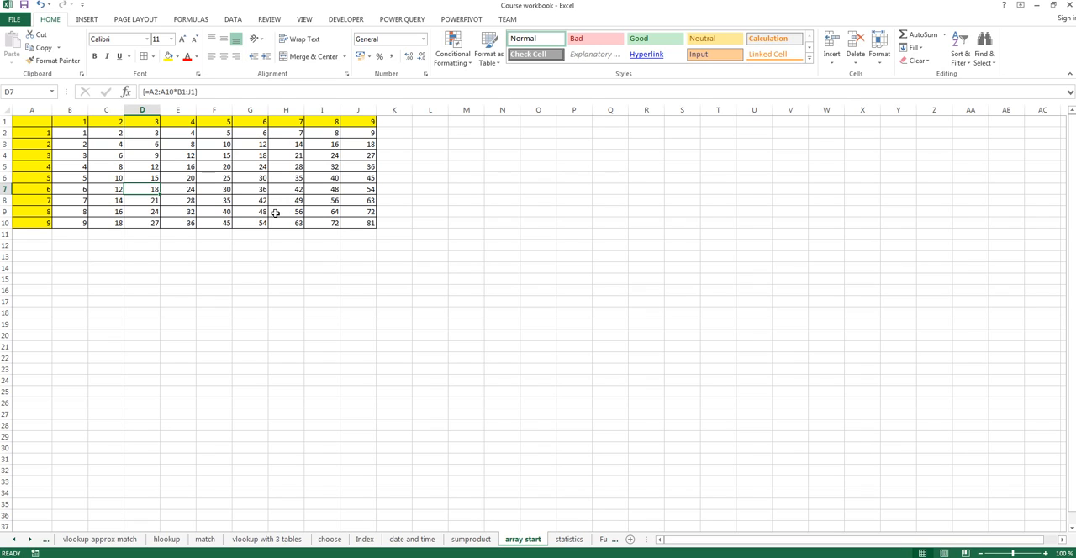
mouse_move(245, 219)
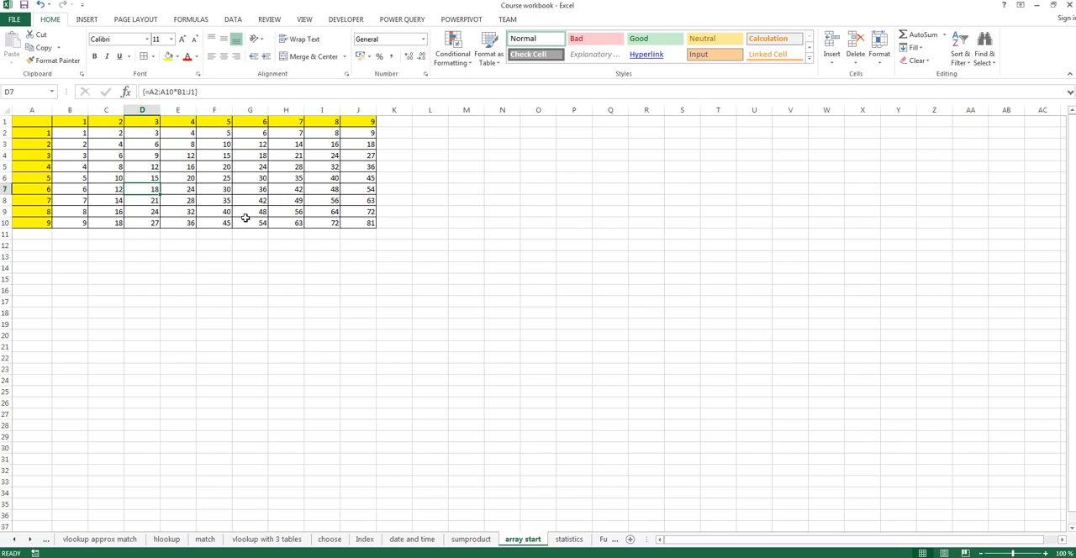